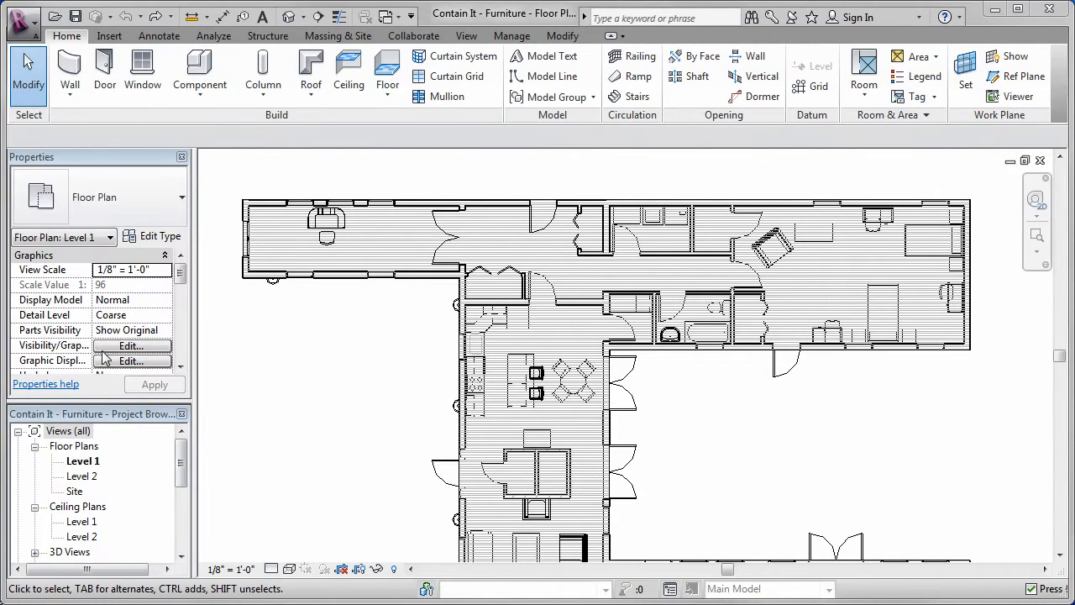
Step: Hide the Floors, Furniture and Furniture Systems categories in the Level 1 plan's Visibility/Graphics settings
left_click(130, 346)
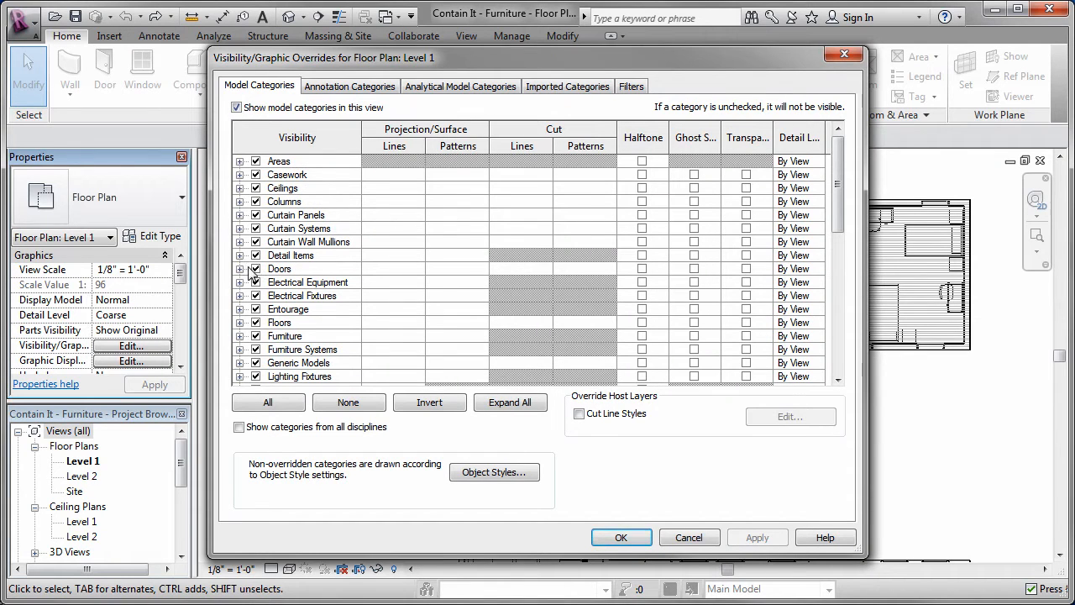
left_click(285, 335)
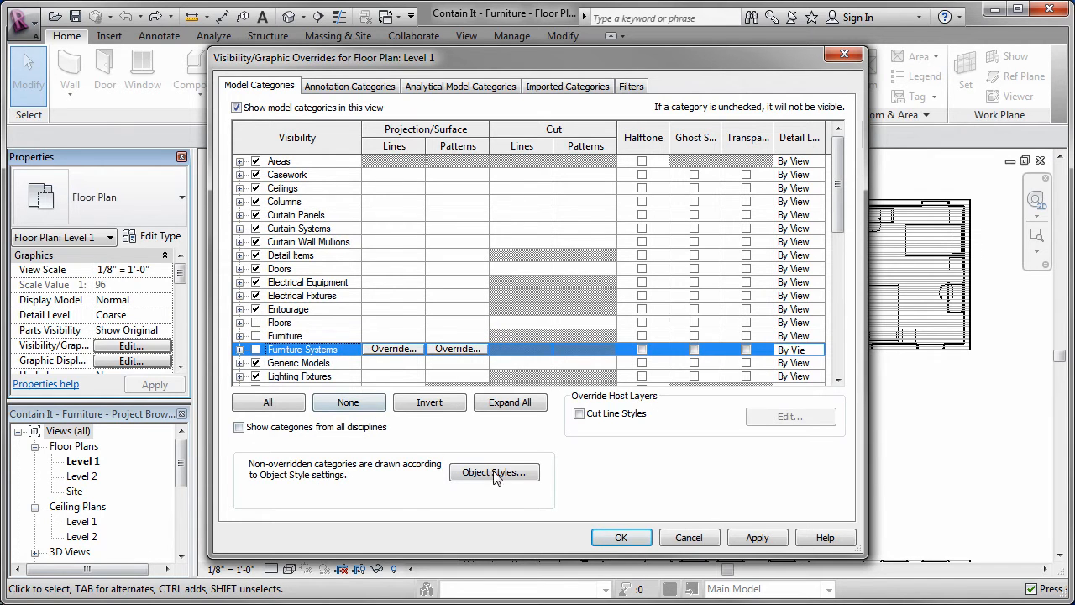
left_click(622, 537)
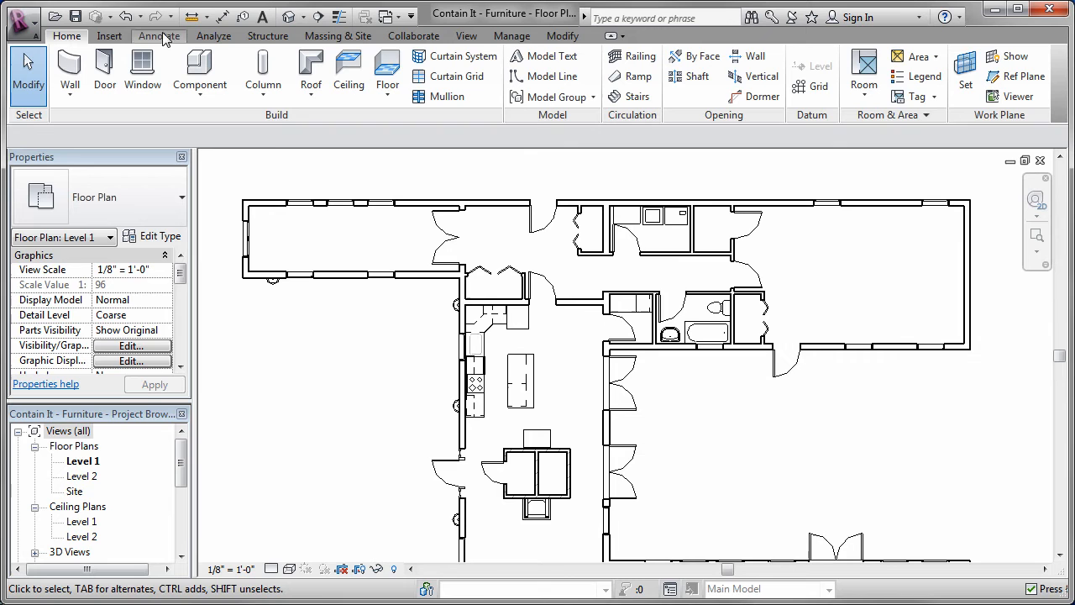
Step: Tag three individual Level 1 doors by category with leader lines turned off
left_click(157, 35)
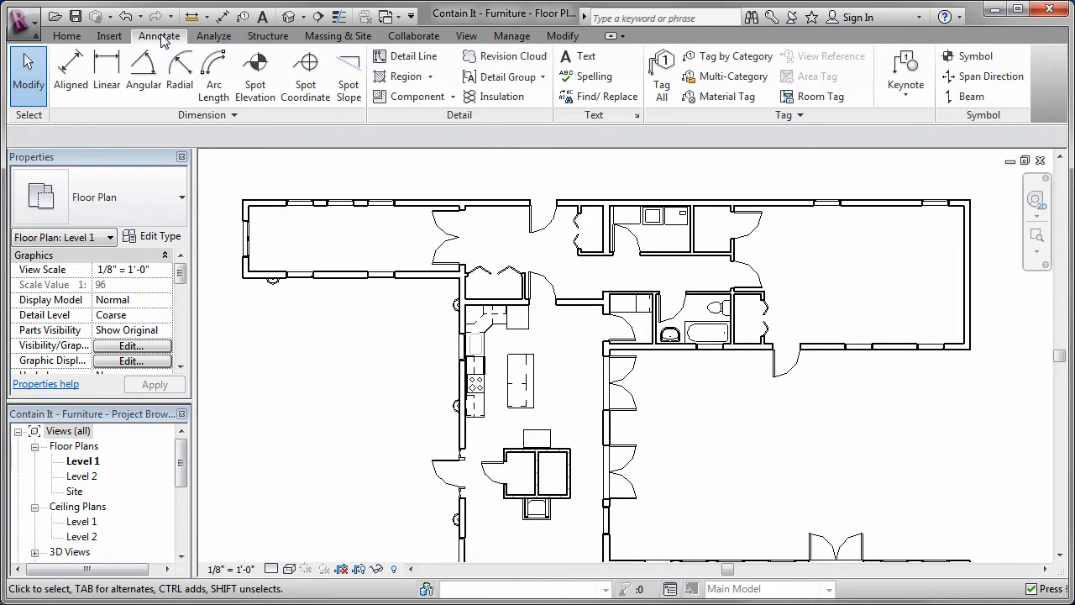
mouse_move(727, 56)
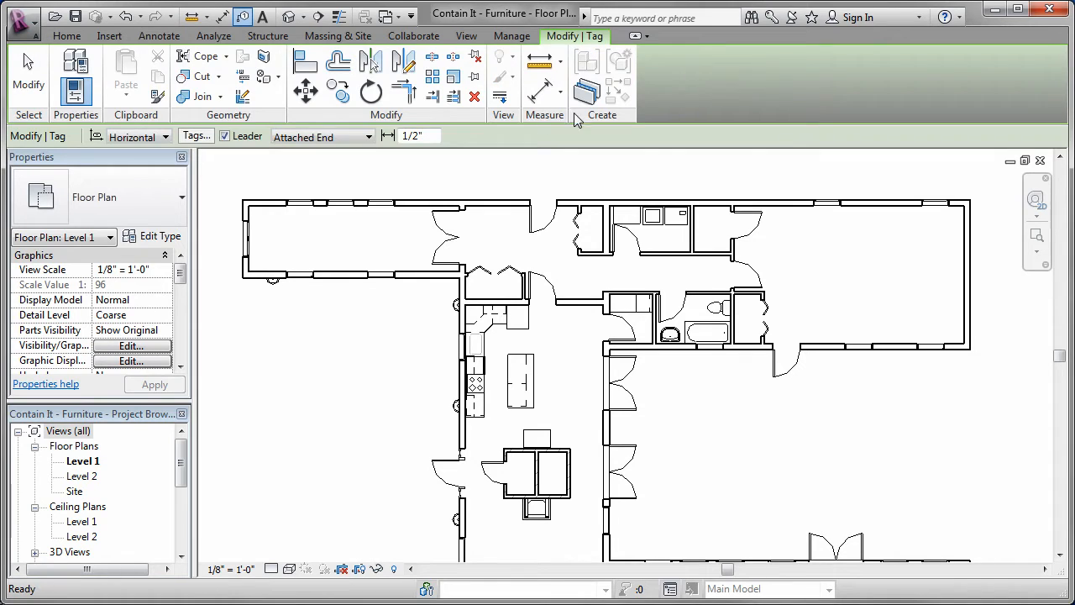
left_click(225, 137)
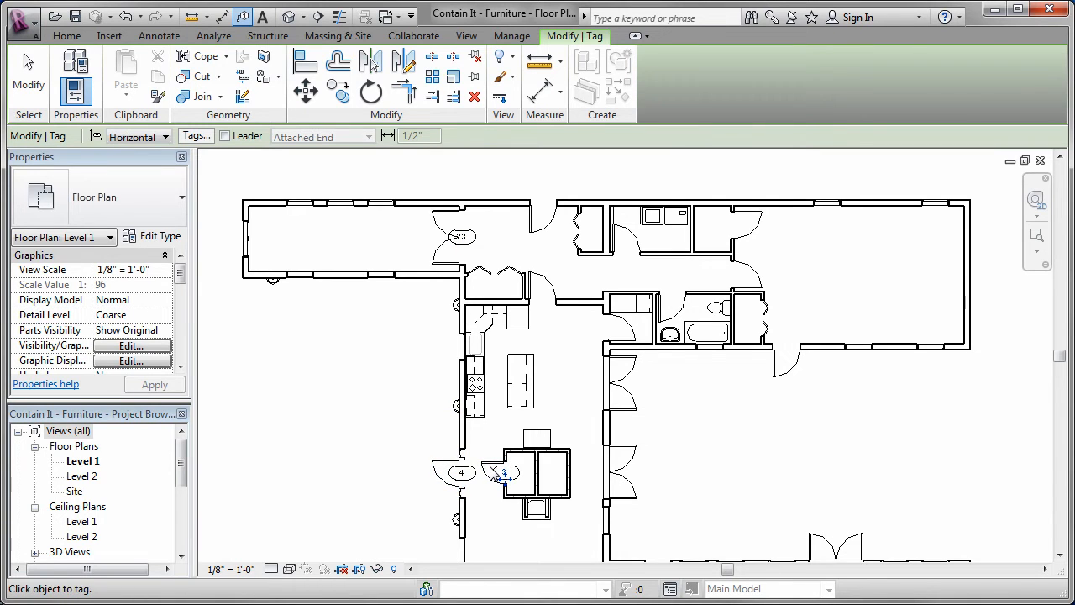
left_click(159, 35)
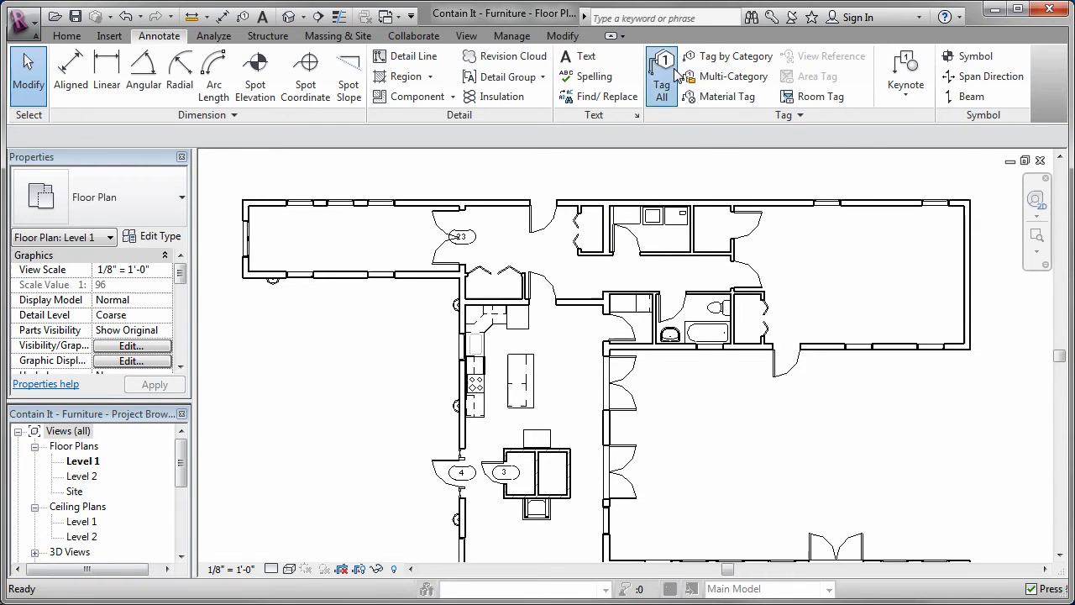
left_click(661, 71)
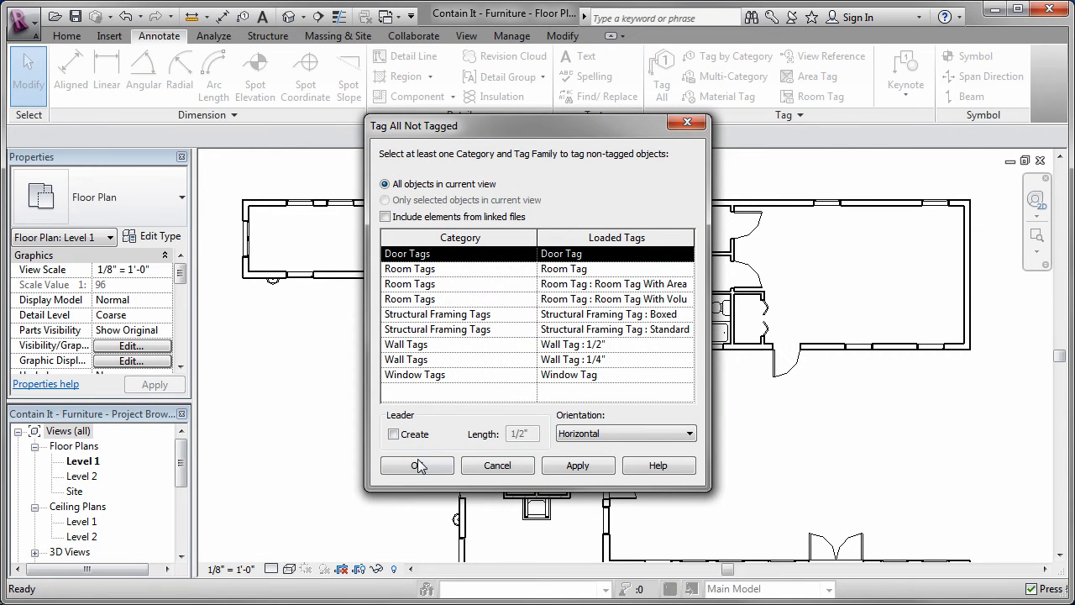
Step: Apply door tags to every remaining untagged door in the Level 1 plan
left_click(416, 465)
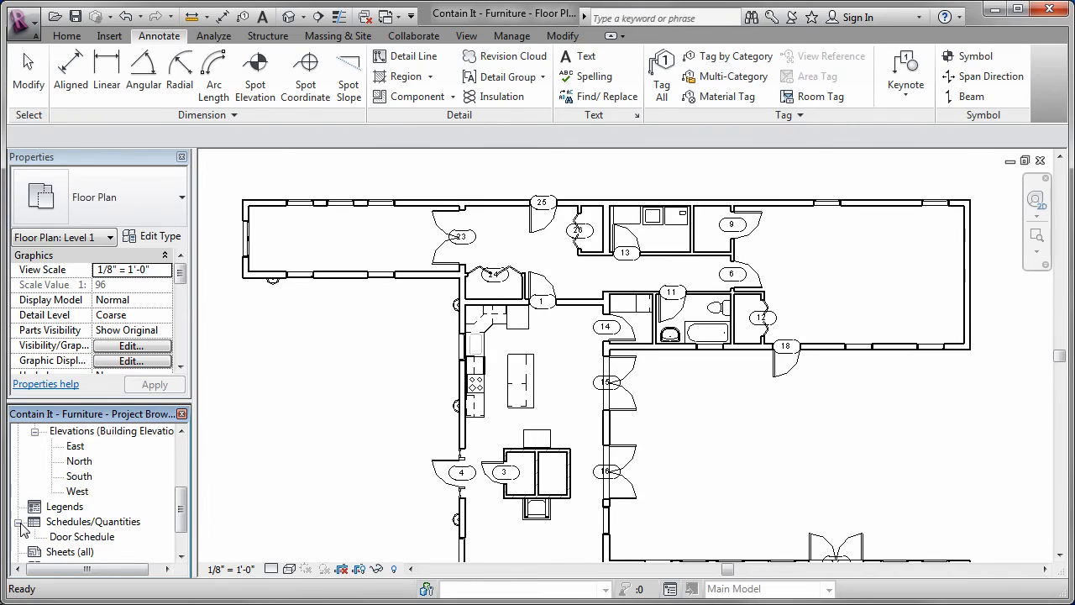
Step: Open the Door Schedule view from the Project Browser
double_click(83, 536)
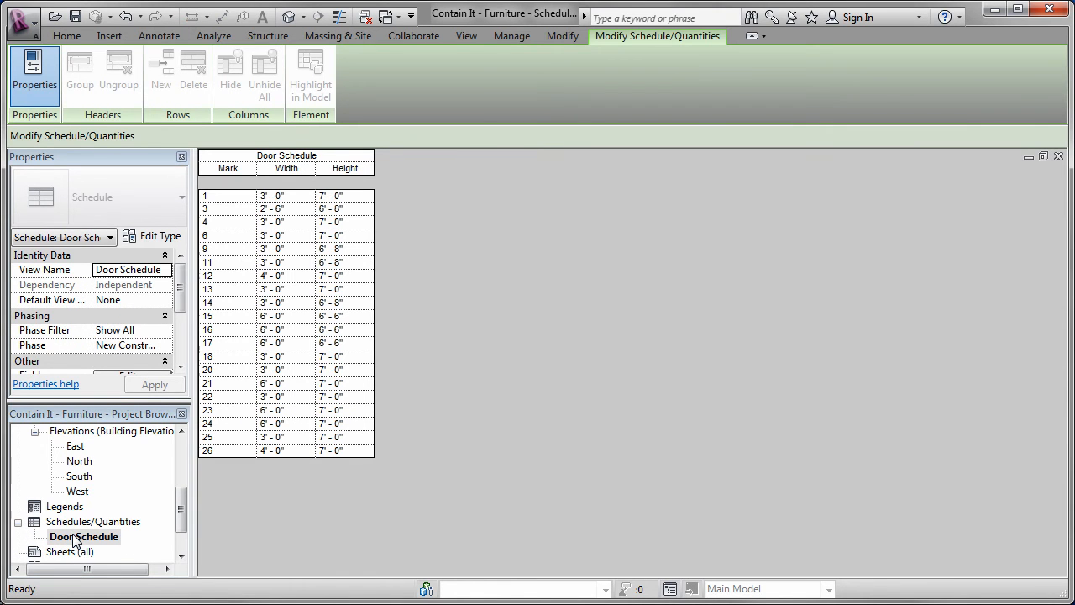